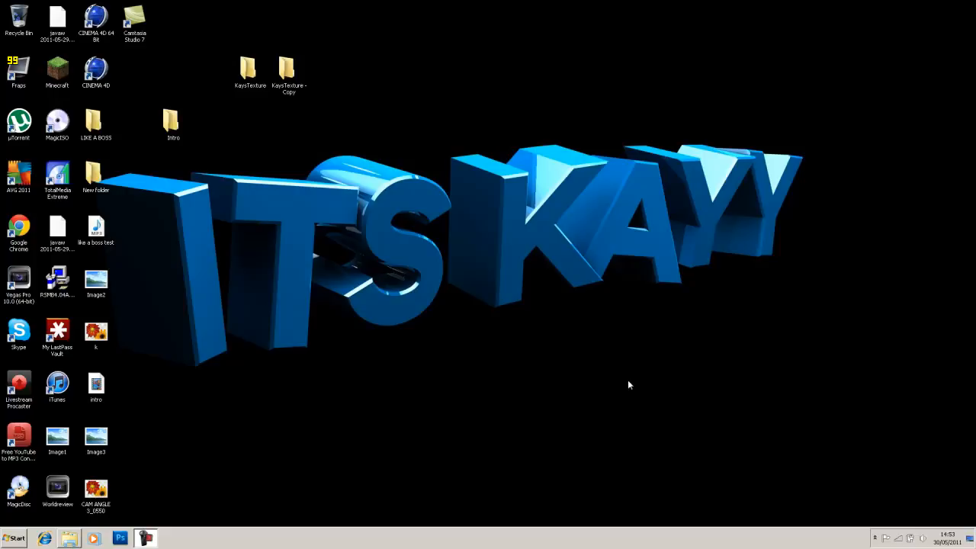
mouse_move(348, 390)
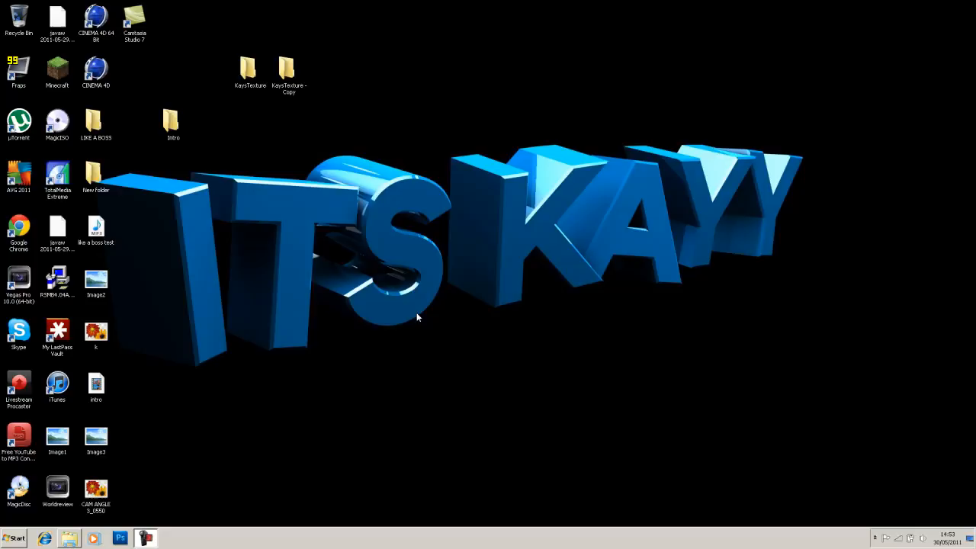
mouse_move(171, 202)
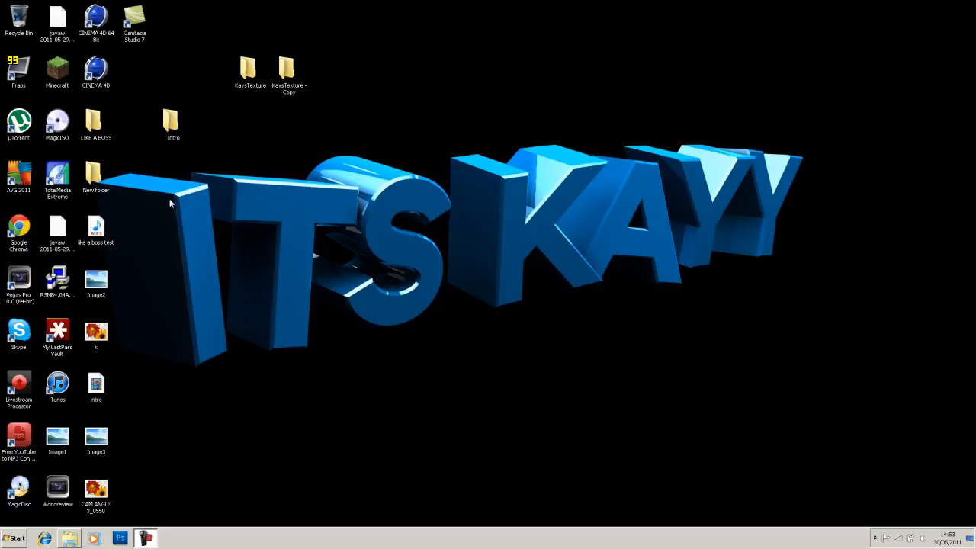
mouse_move(22, 516)
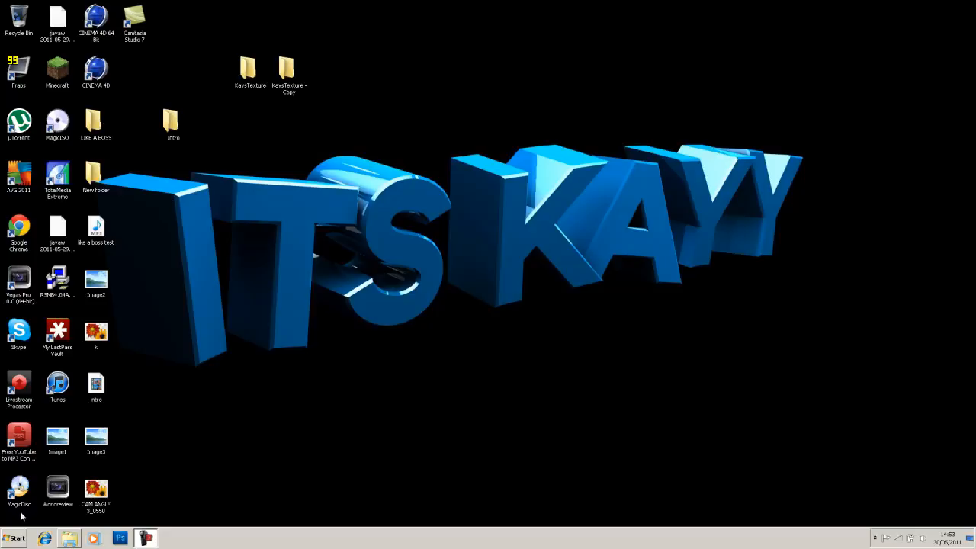
mouse_move(238, 412)
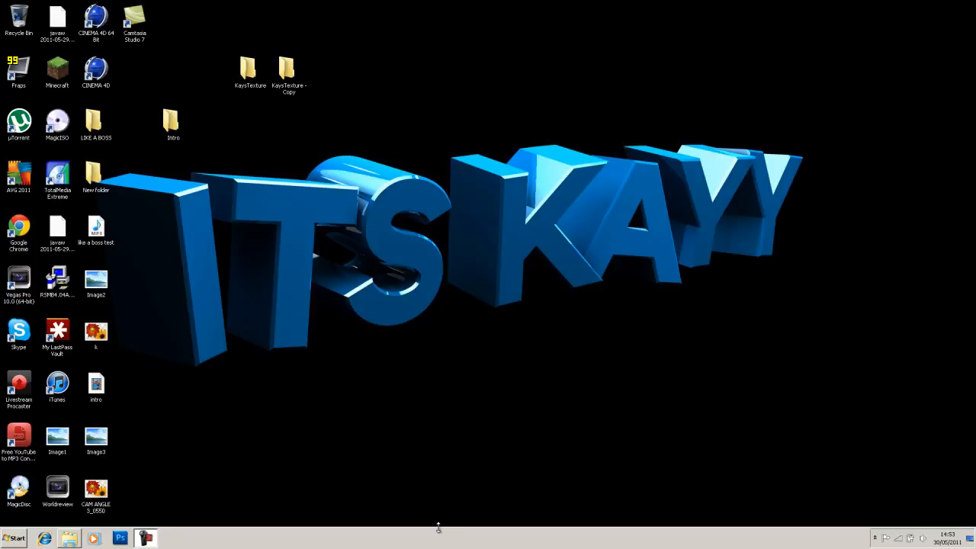
mouse_move(439, 526)
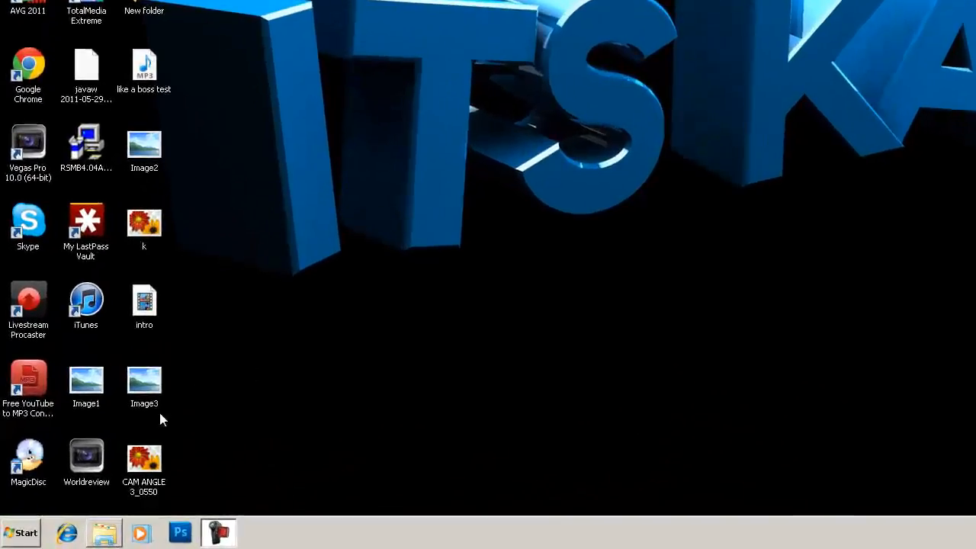
Launch the Run command from the Start menu and open the AppData folder.
left_click(21, 532)
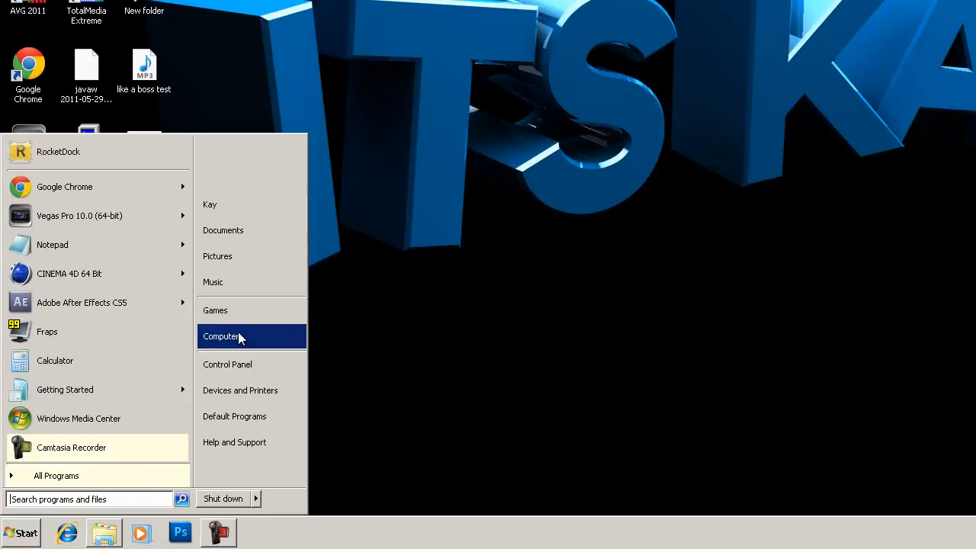
mouse_move(266, 339)
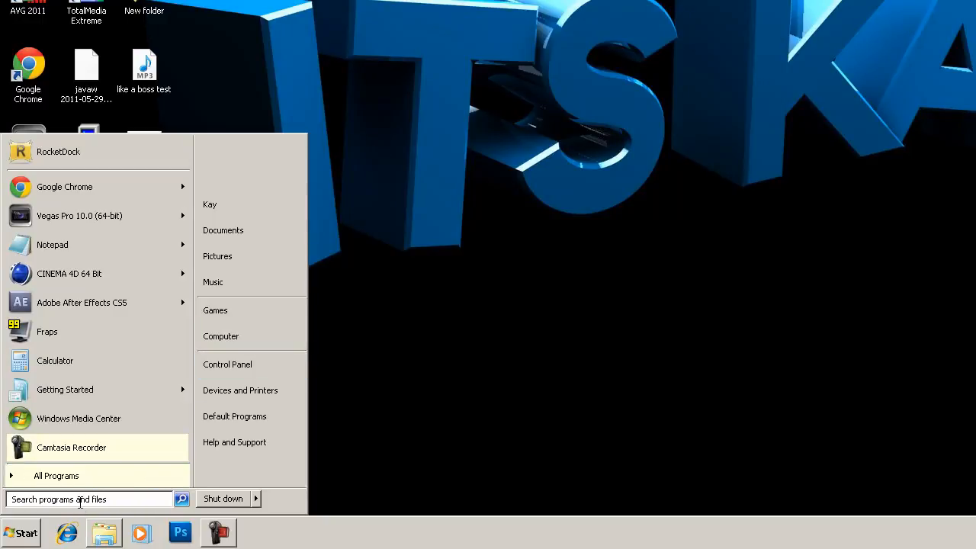
type("run")
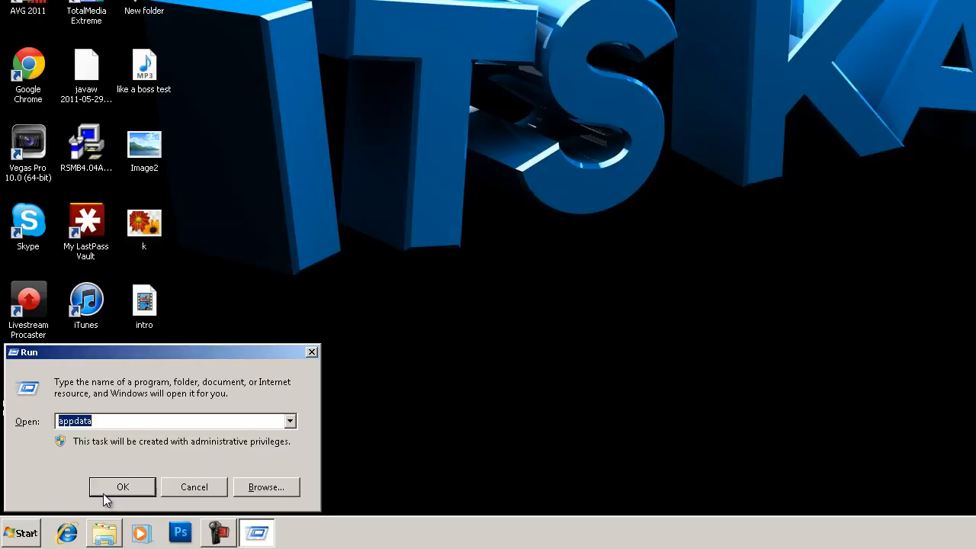
left_click(122, 488)
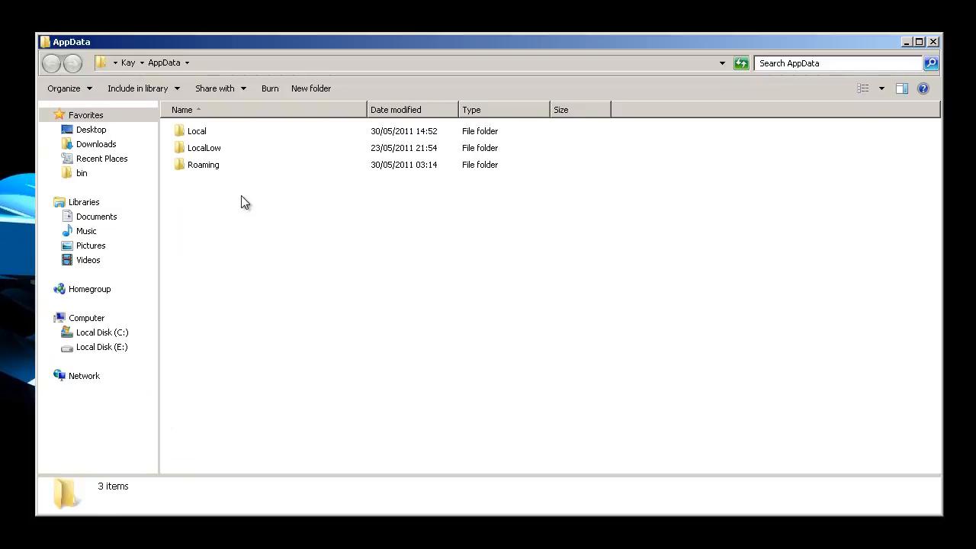
Browse into Roaming, then .minecraft, and look inside one of its subfolders.
double_click(203, 164)
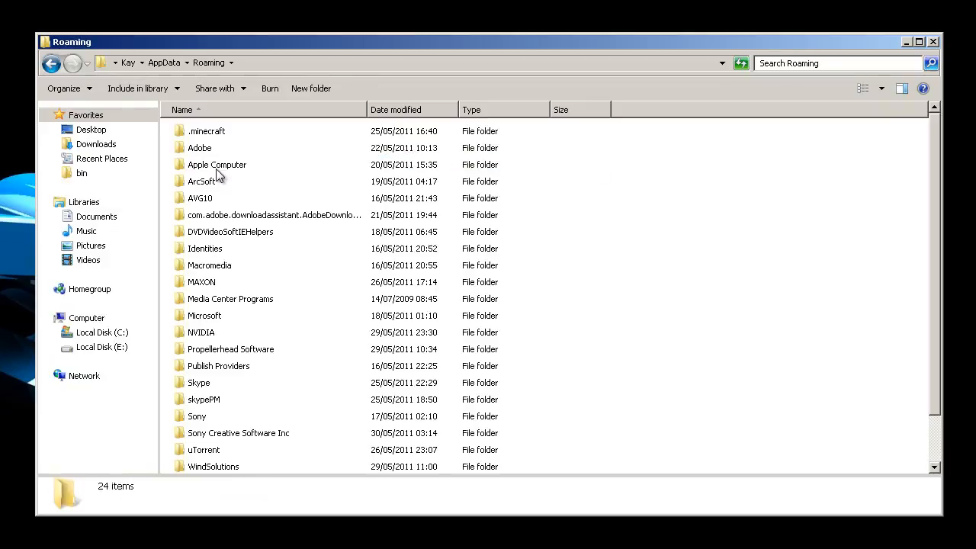
double_click(206, 131)
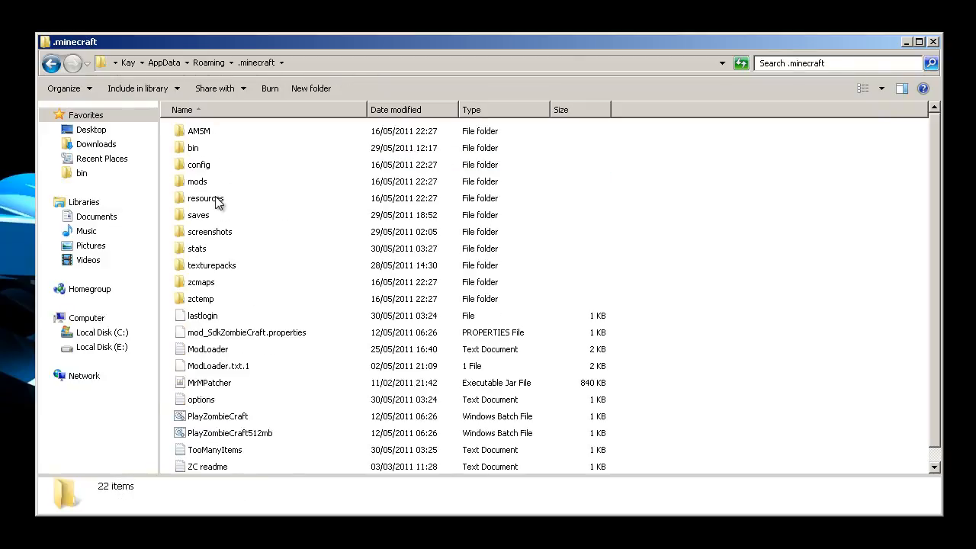
double_click(198, 213)
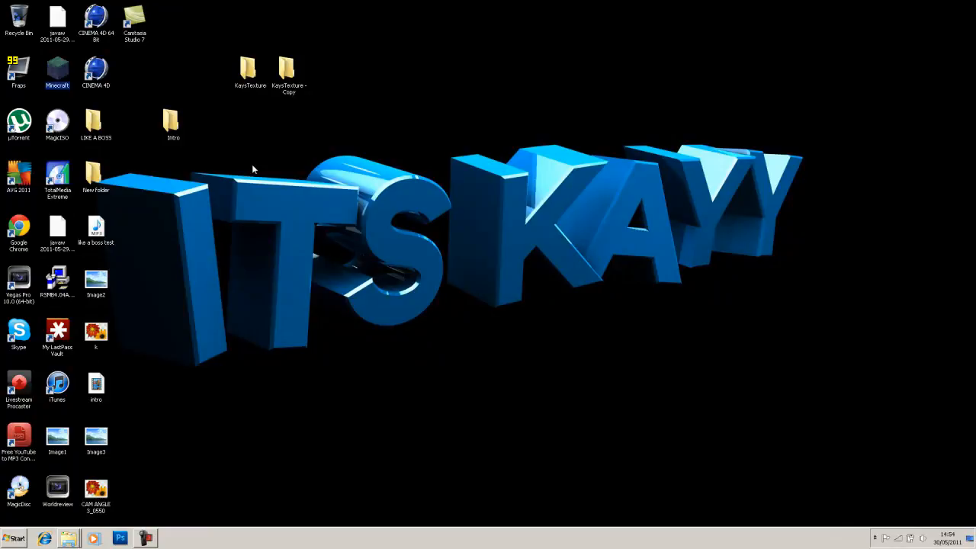
Launch Minecraft, log in, and open the texture pack folder from Mods and Texture Packs.
double_click(58, 67)
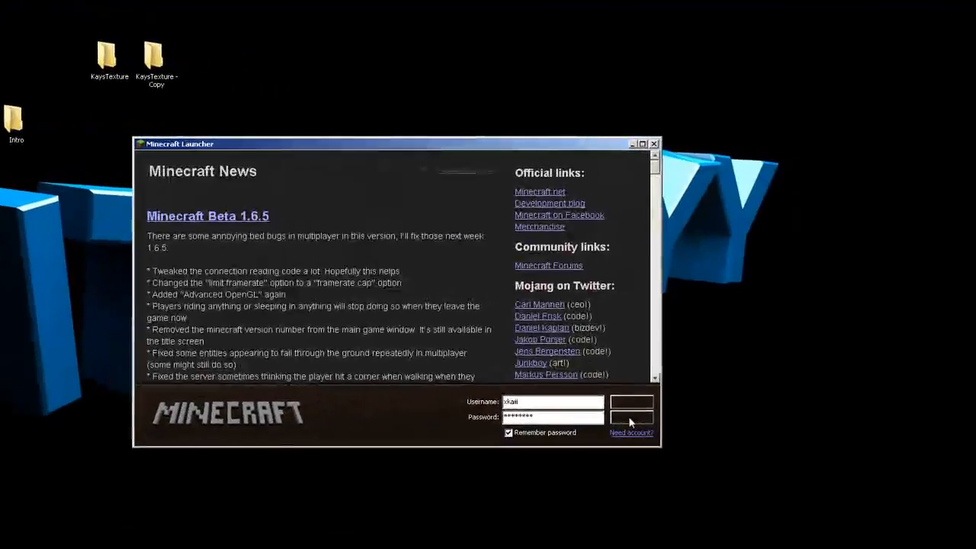
left_click(632, 421)
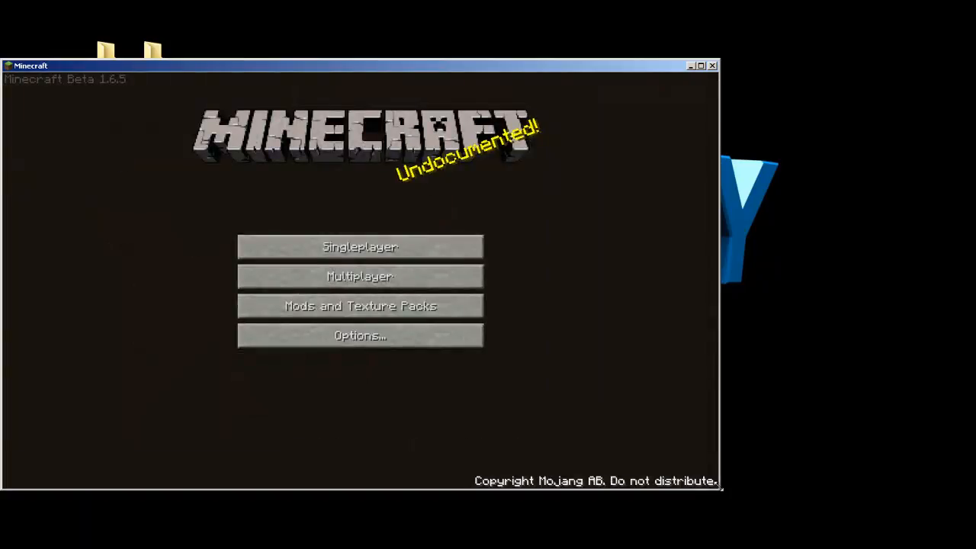
left_click(360, 305)
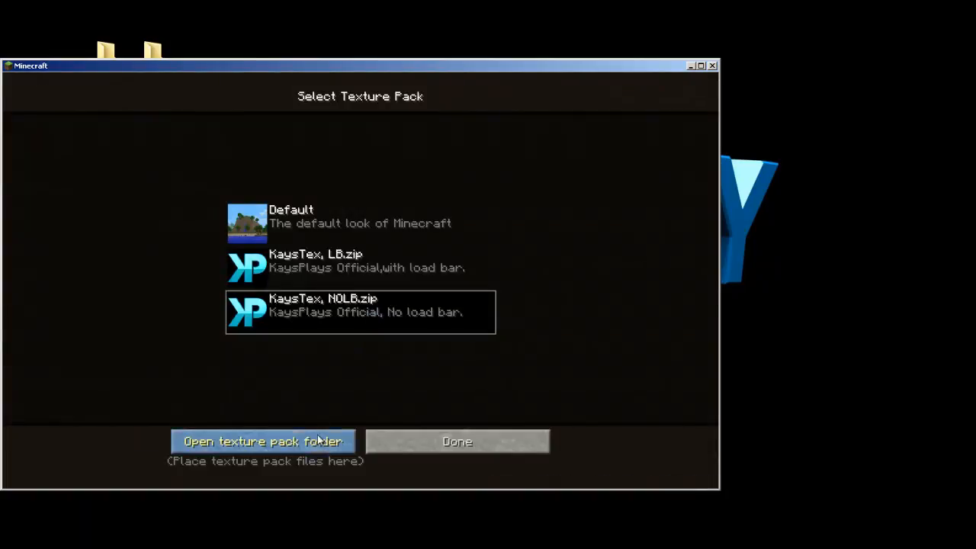
left_click(262, 441)
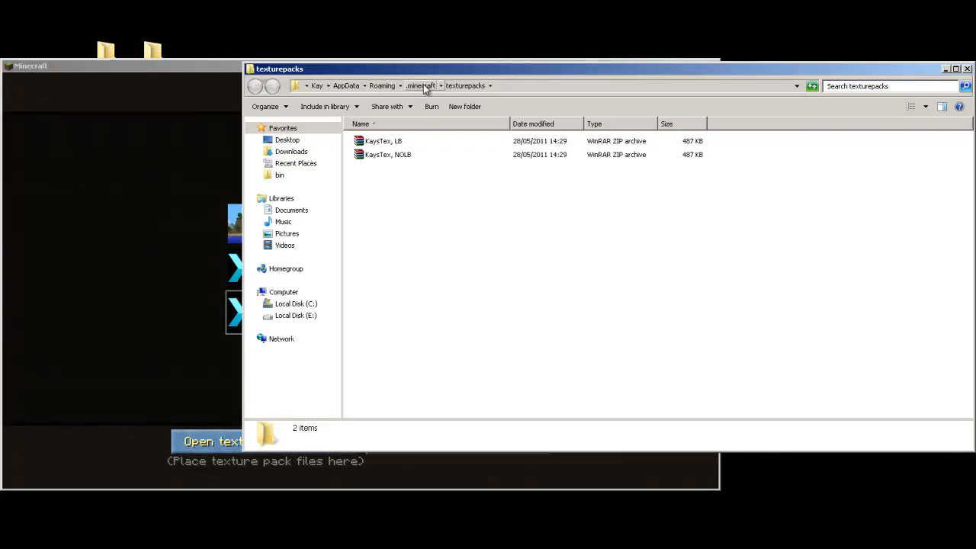
Go back up to .minecraft via the breadcrumb and open the saves folder.
left_click(421, 85)
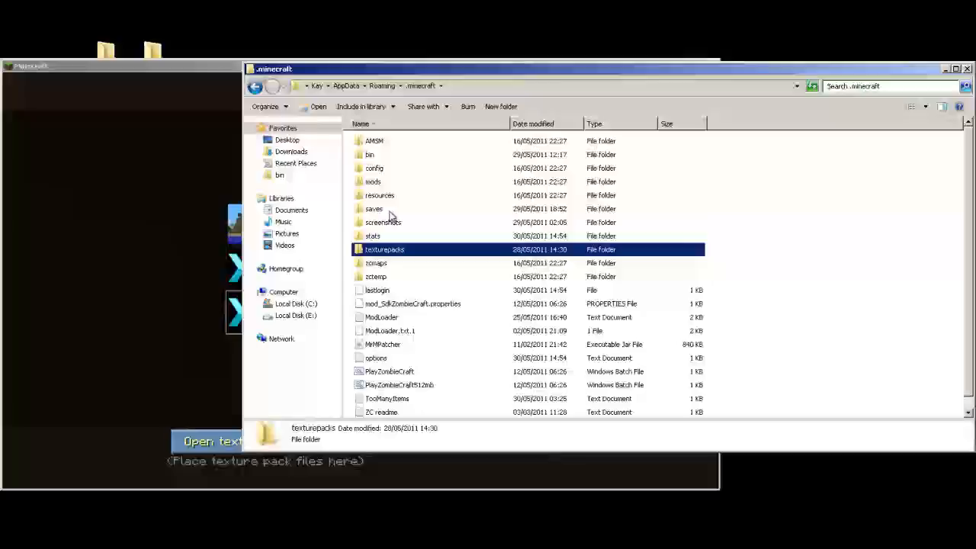
double_click(374, 208)
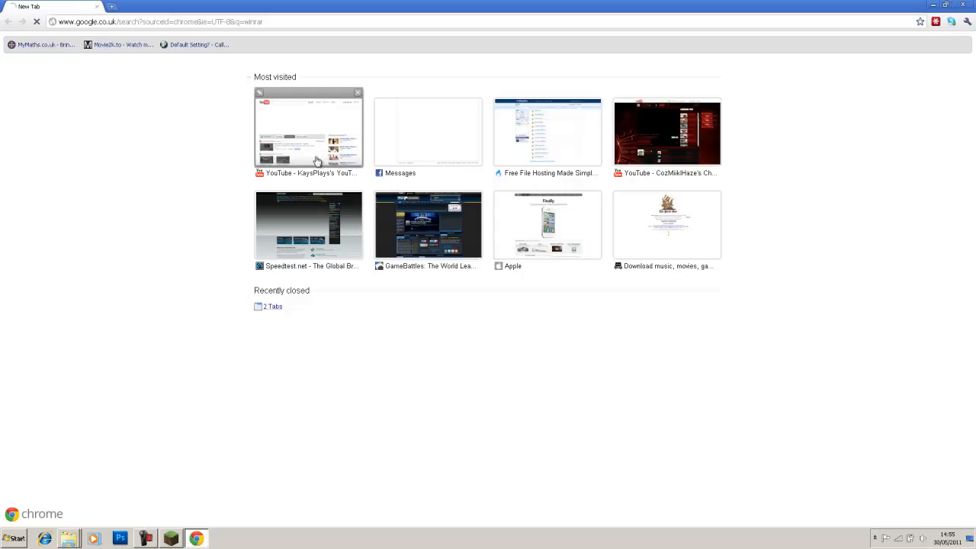
mouse_move(337, 164)
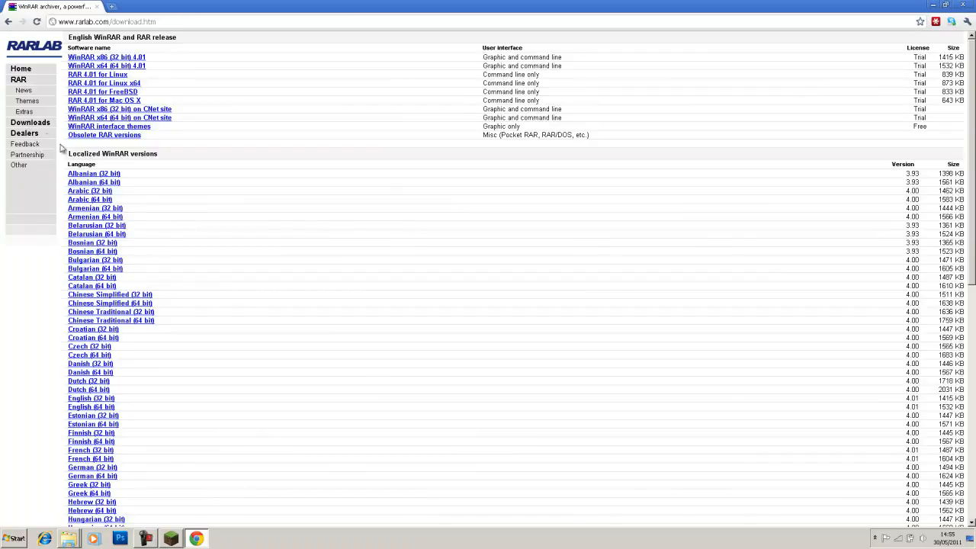
Scroll through the localized WinRAR versions on the RARLAB download page.
scroll("down", 3)
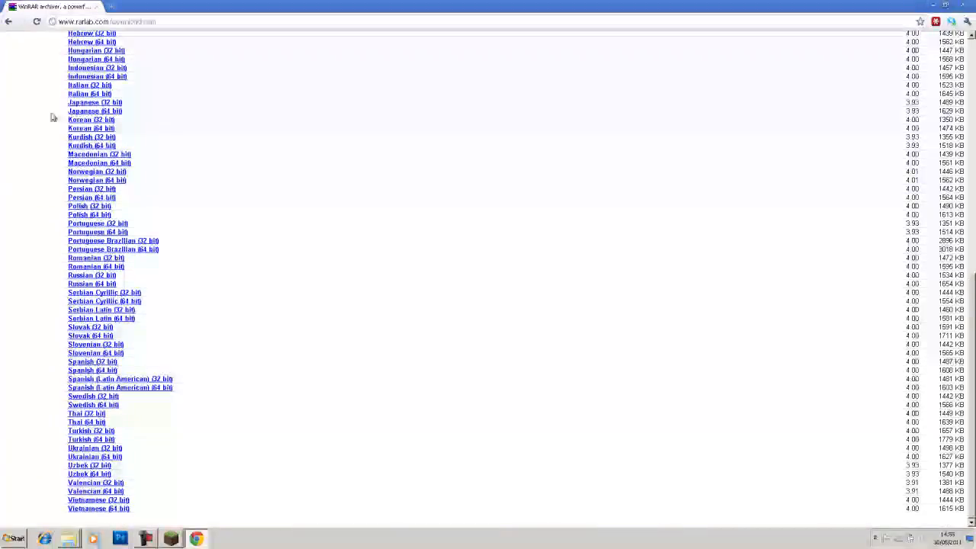
scroll("up", 3)
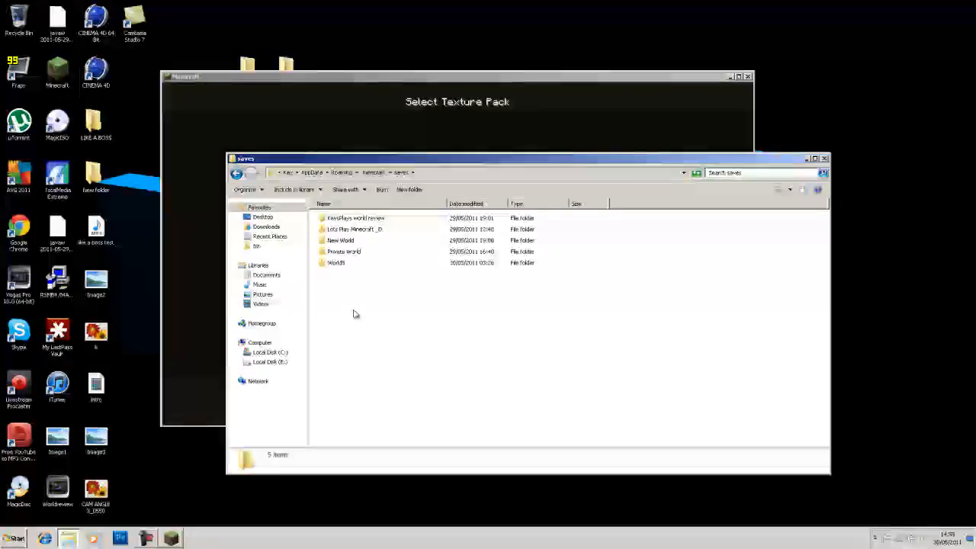
Create a new WinRAR archive in saves and start naming it 'Lets Play Minecraft'.
right_click(354, 313)
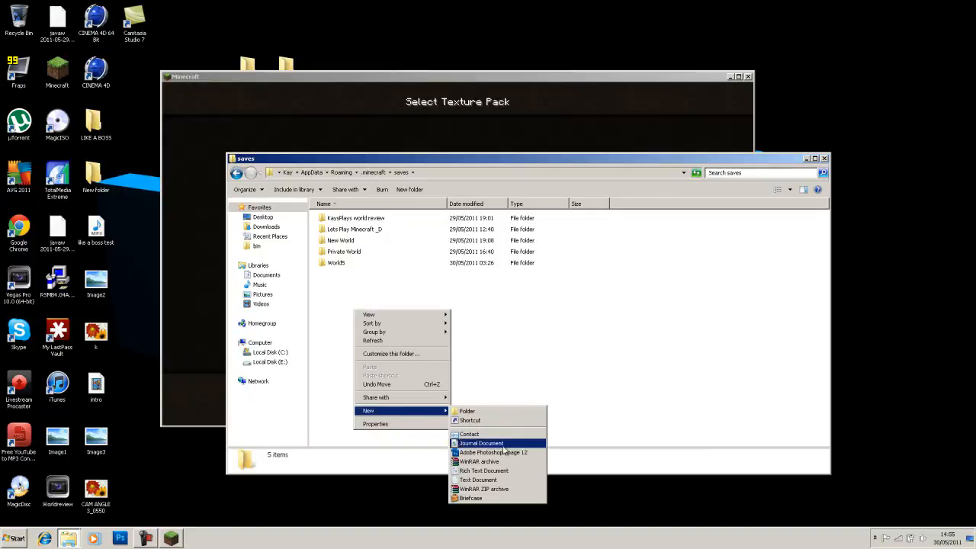
mouse_move(495, 488)
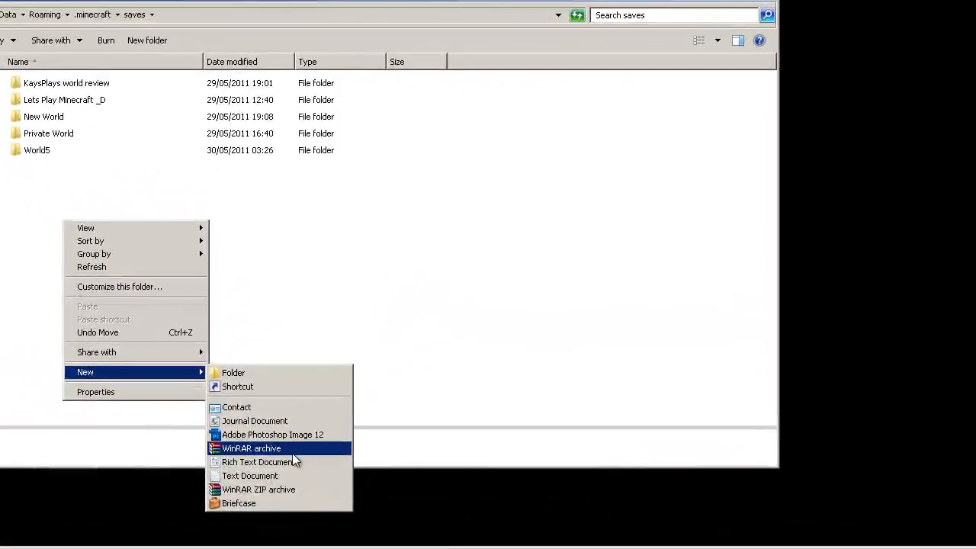
left_click(250, 448)
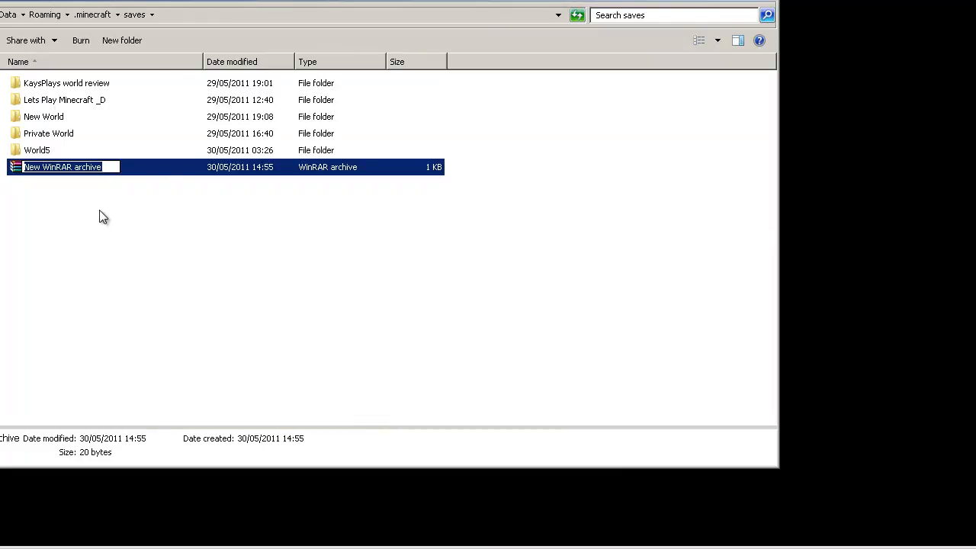
type("Lets O")
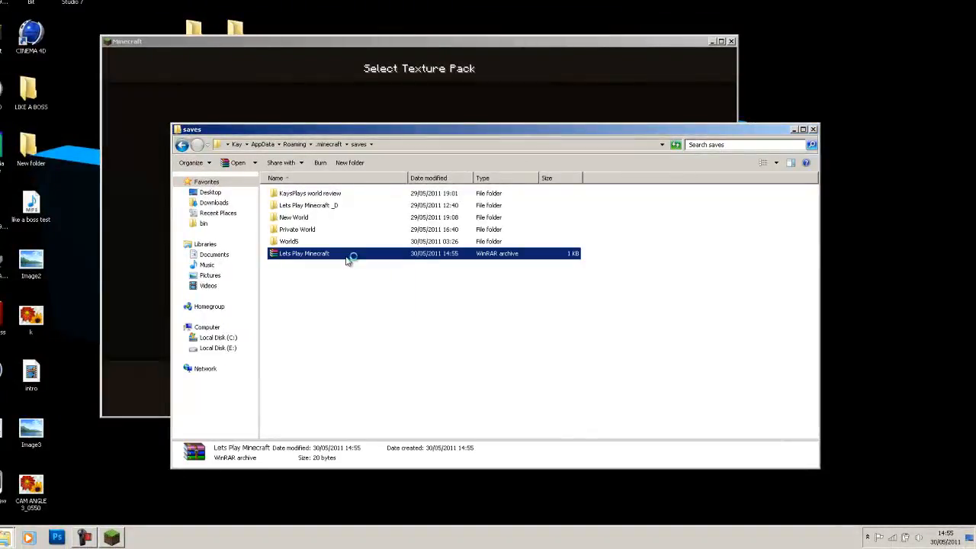
Add the world to the Lets Play Minecraft.rar archive and confirm the archiving settings.
double_click(303, 253)
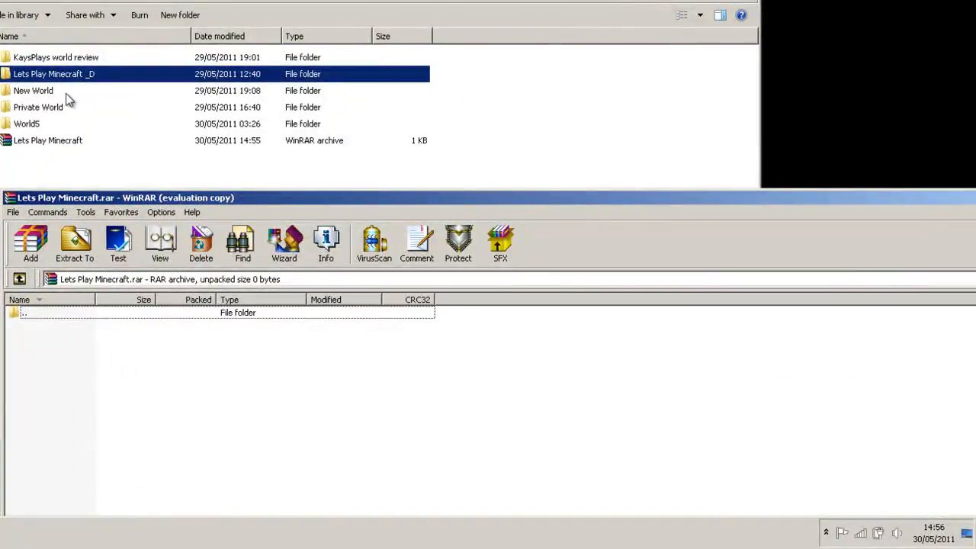
left_click(30, 243)
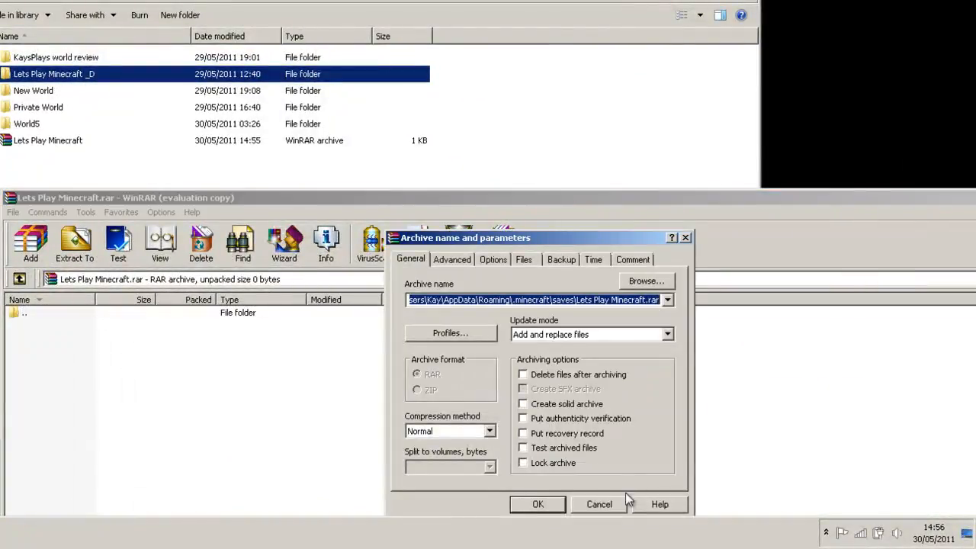
left_click(537, 504)
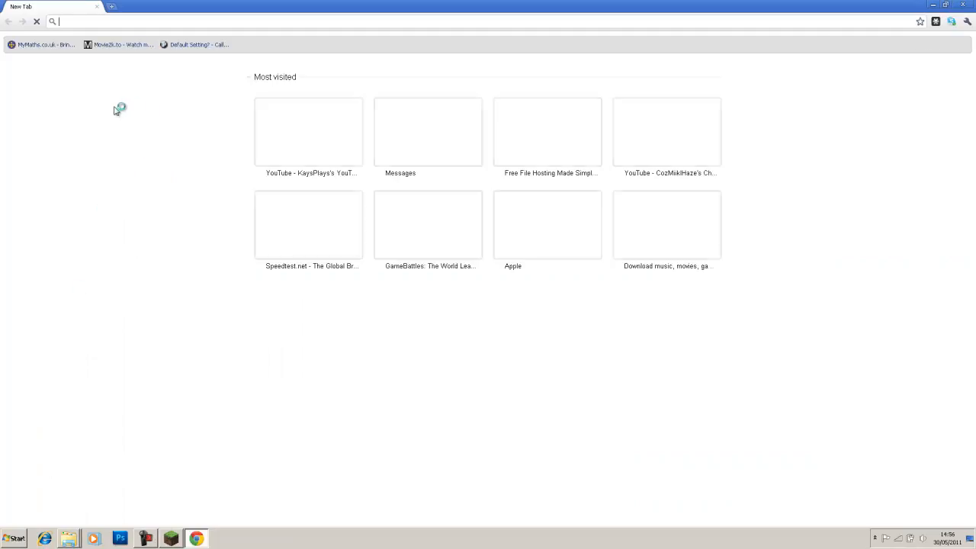
Upload Lets Play Minecraft.rar to MediaFire My Files and copy its download link.
type("mediafire.com")
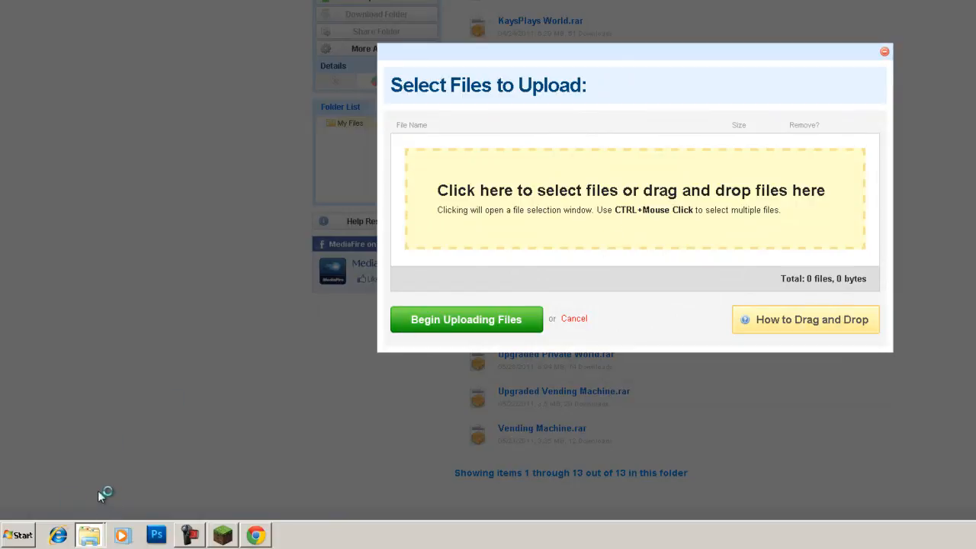
left_click(632, 189)
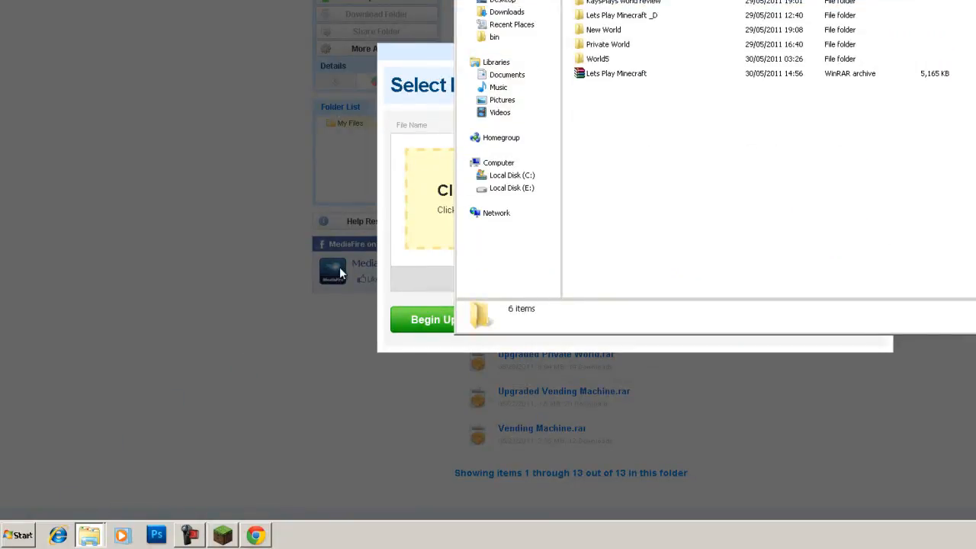
left_click(224, 358)
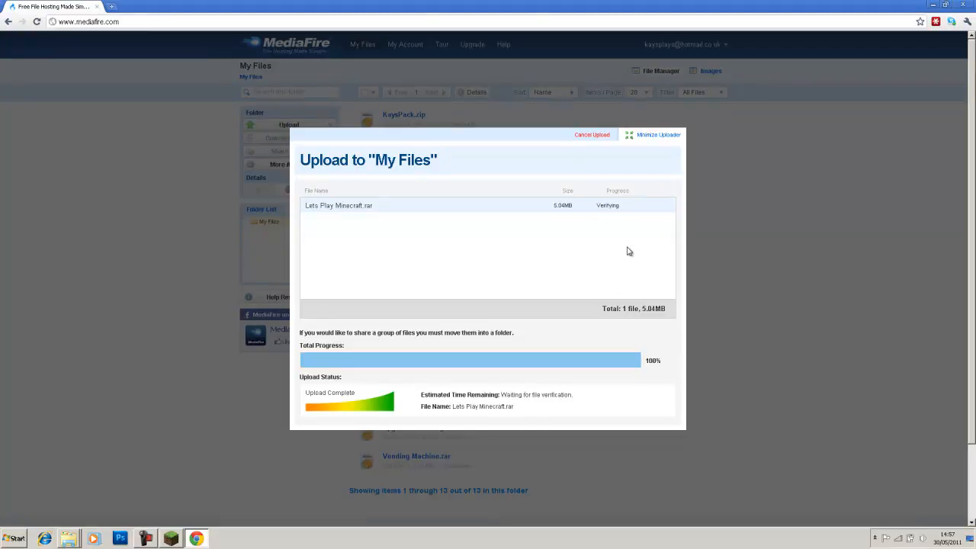
mouse_move(628, 232)
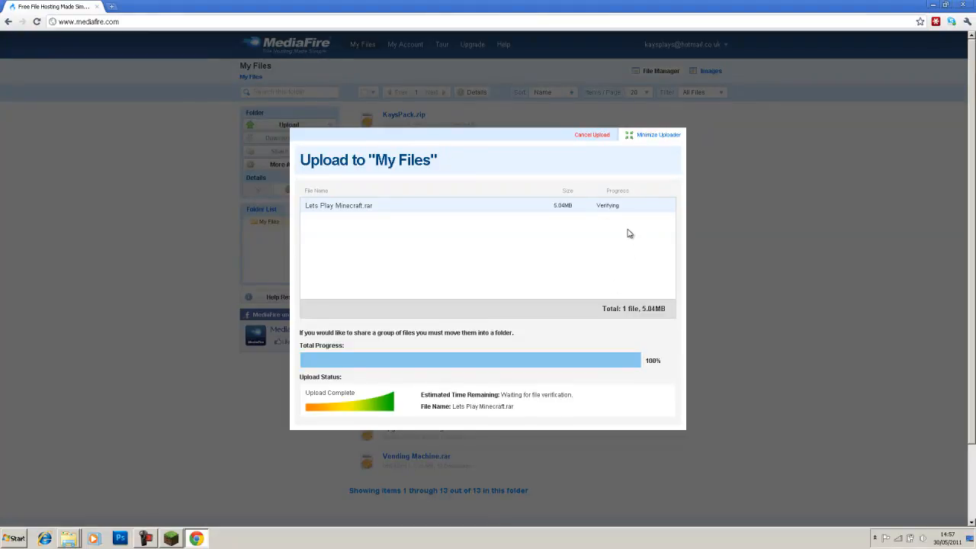
left_click(894, 357)
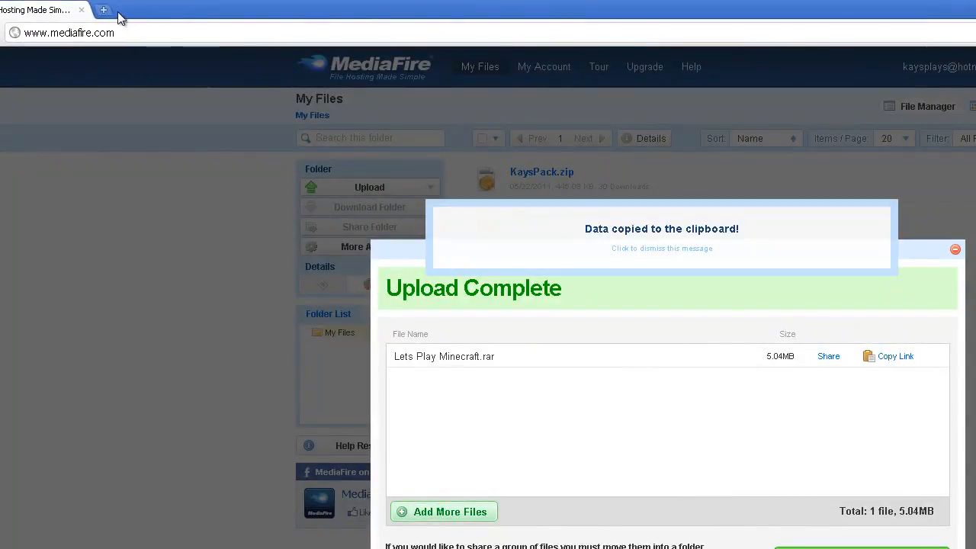
Open a new browser tab for YouTube.
left_click(103, 9)
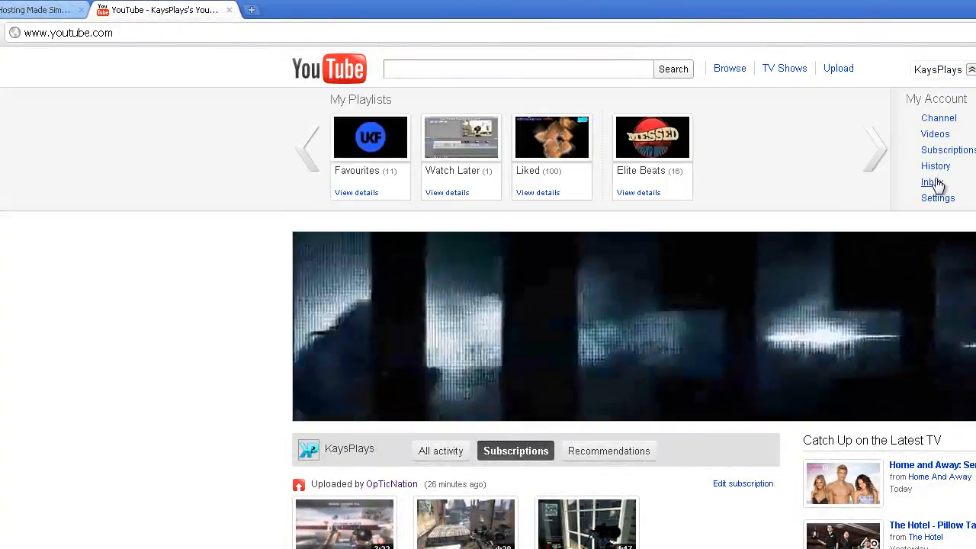
Compose an inbox message to KaysPlays titled WORLDREVIEW, then view the uploaded videos list.
left_click(932, 181)
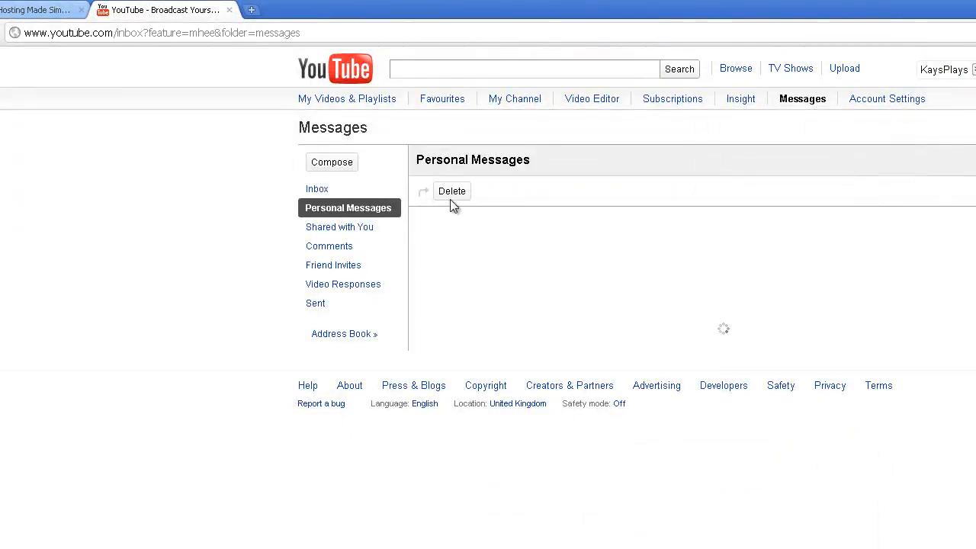
left_click(332, 161)
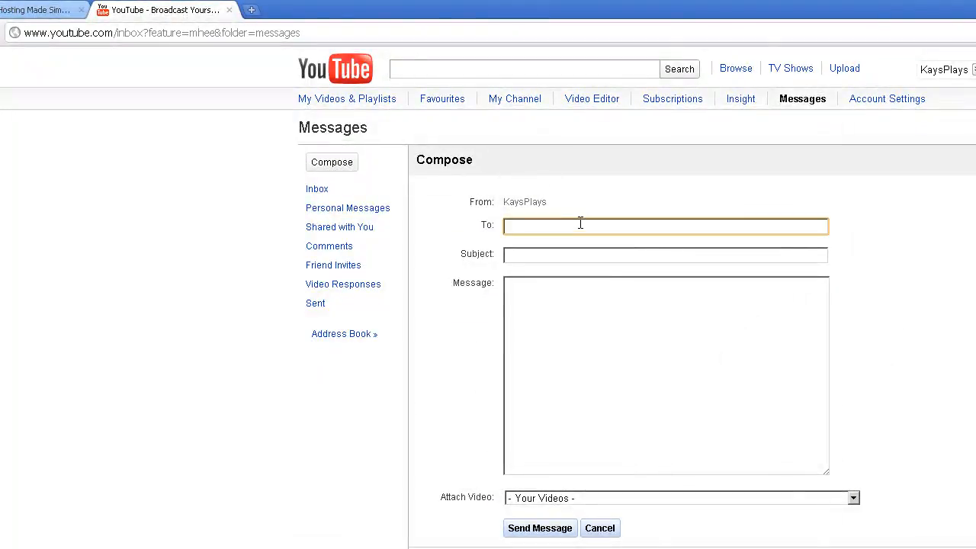
type("KaysPlays")
left_click(665, 255)
type("WORLDREVIEW")
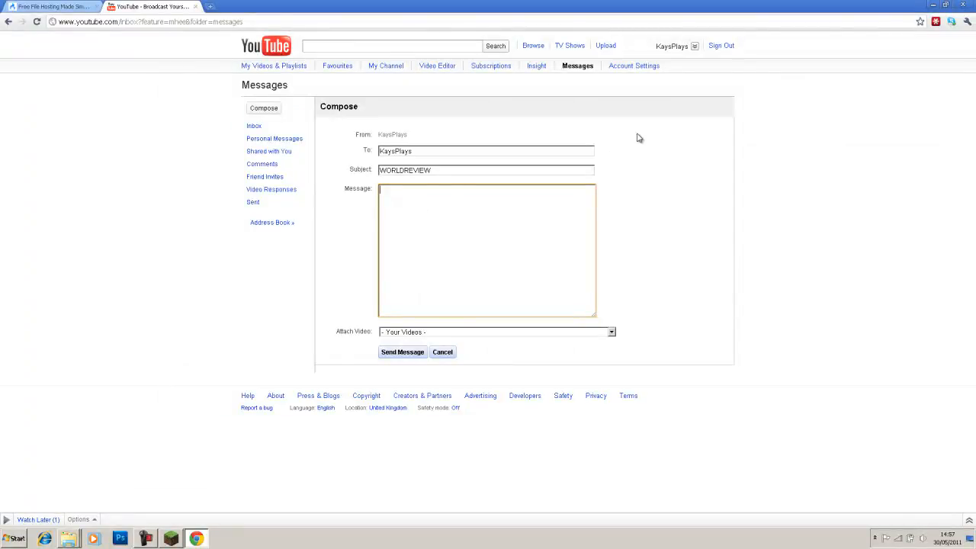
left_click(671, 46)
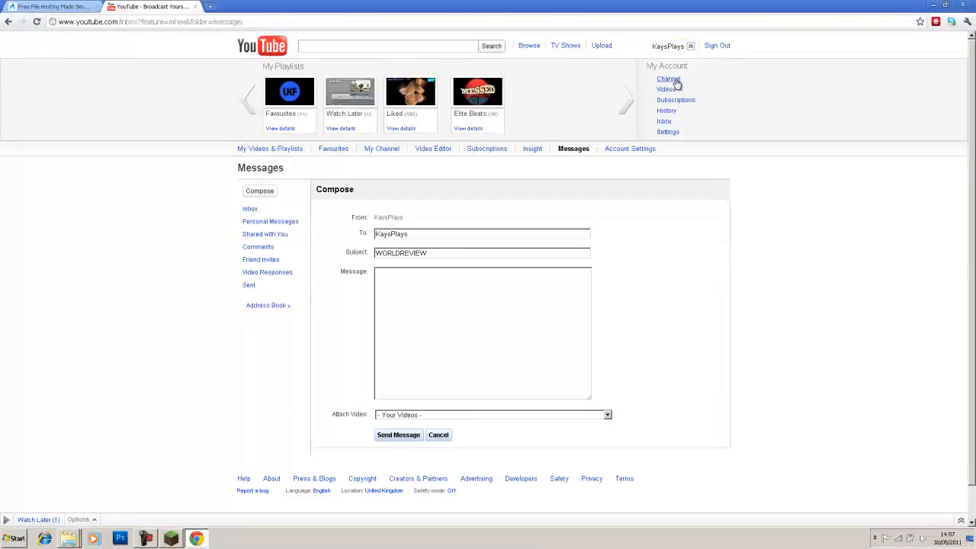
left_click(665, 89)
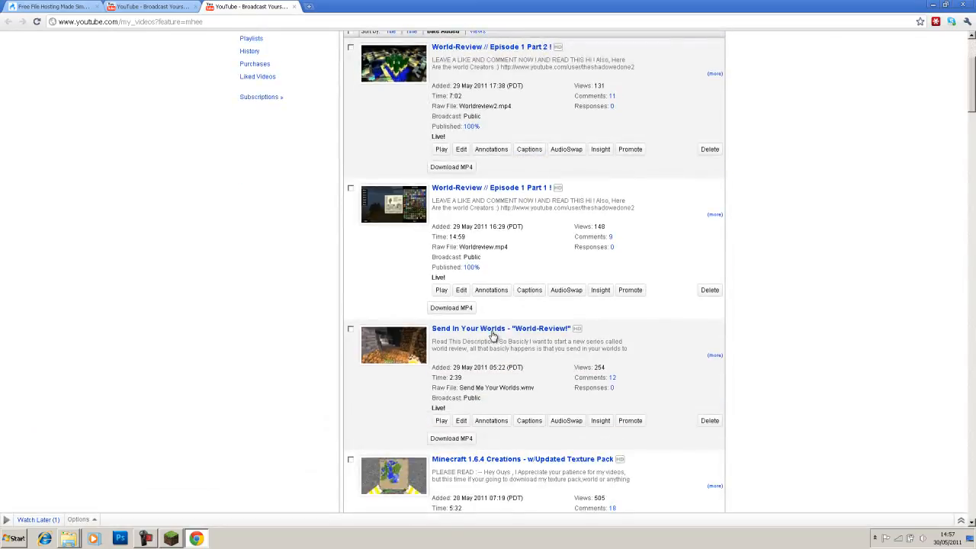
Reach the Send In Your Worlds video description holding the map size and link template.
left_click(500, 328)
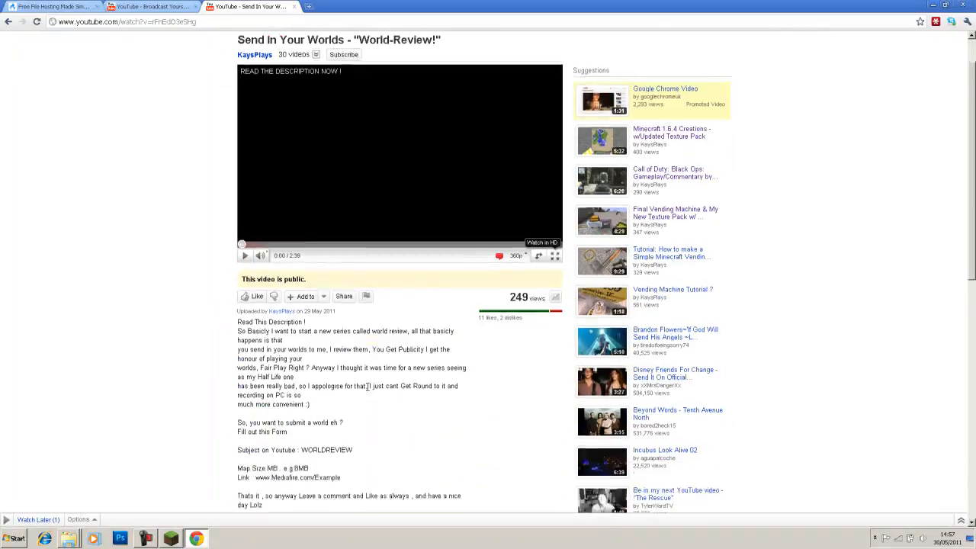
scroll("down", 3)
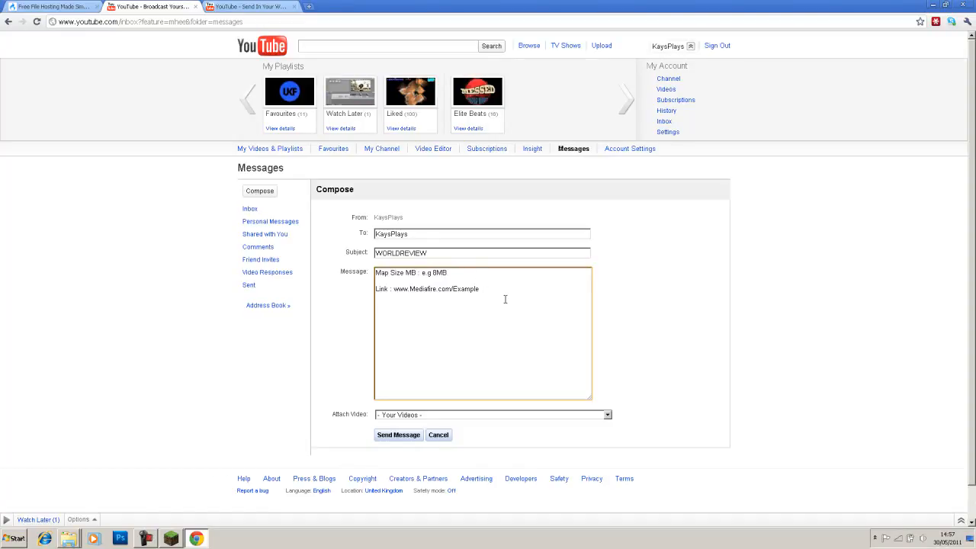
Write the question 'Shall ... description ... Yes/No' into the message body.
type("Sha")
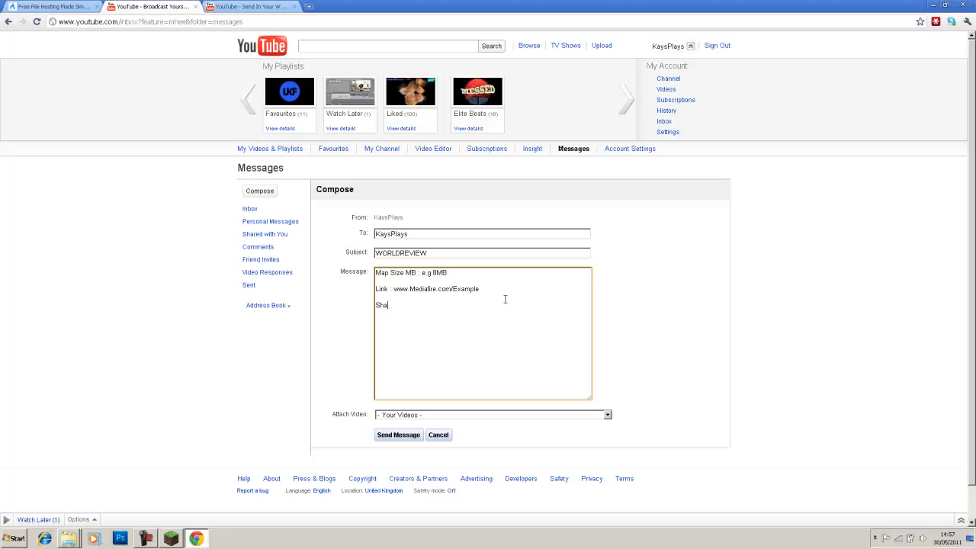
type("ll my download be in the")
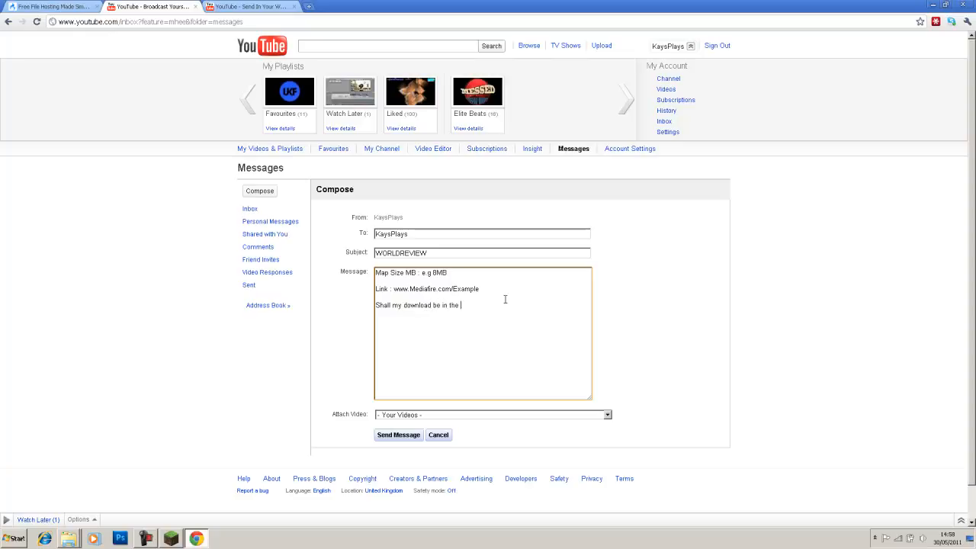
type("desc")
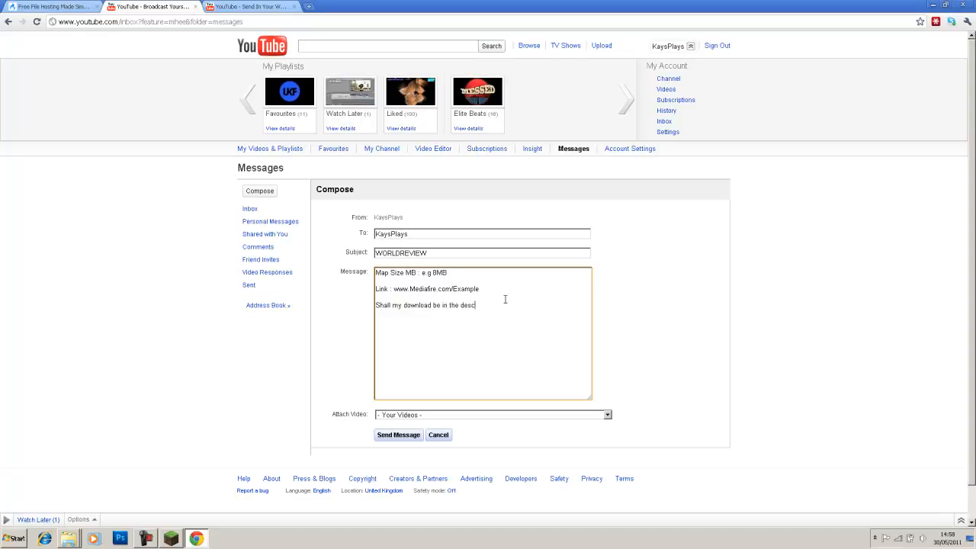
type("ription : (Y")
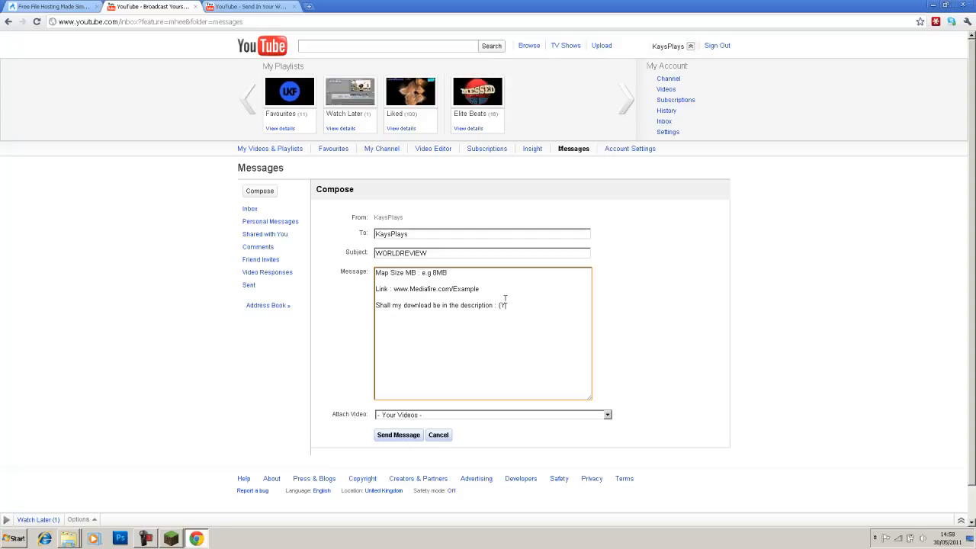
type("es/No)")
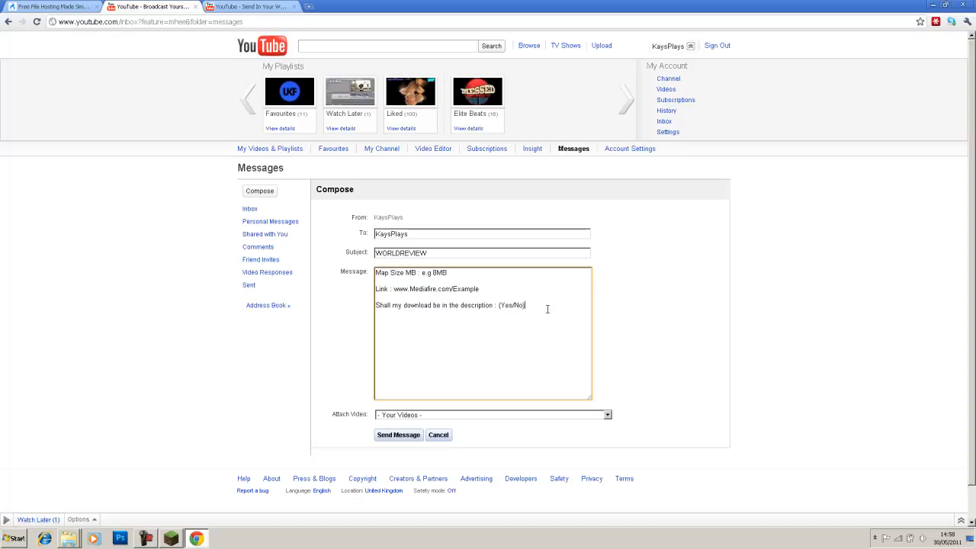
Replace the Example placeholders with the MediaFire link and 5.04MB size, then send the message.
double_click(467, 288)
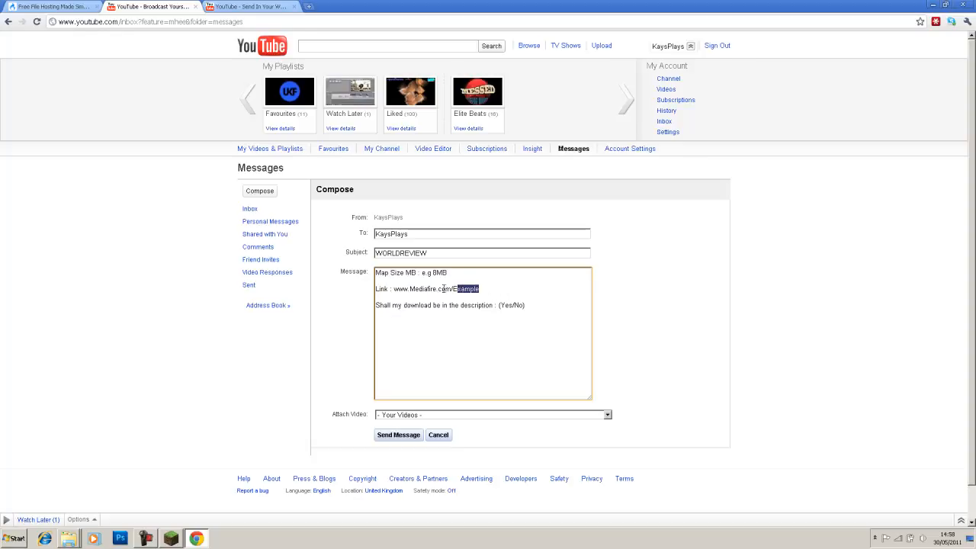
double_click(435, 288)
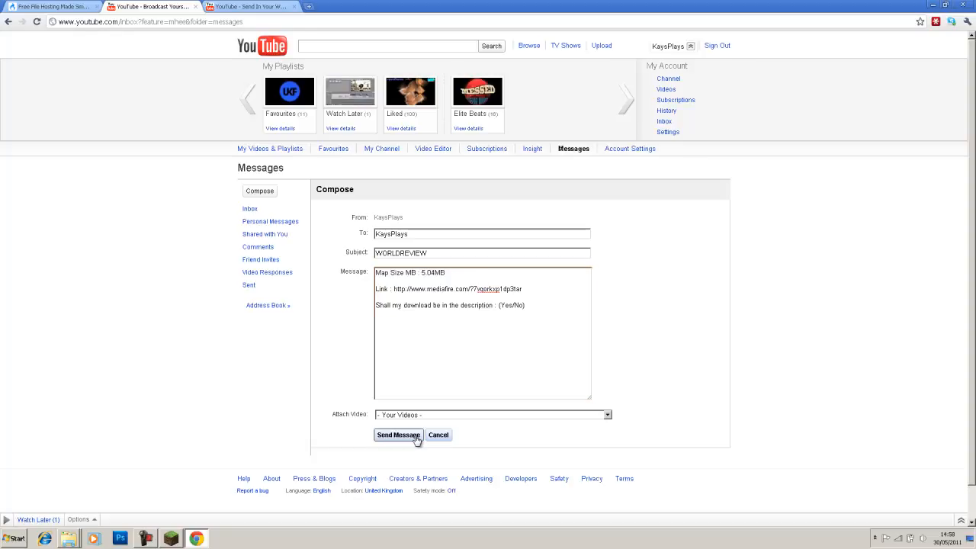
left_click(396, 435)
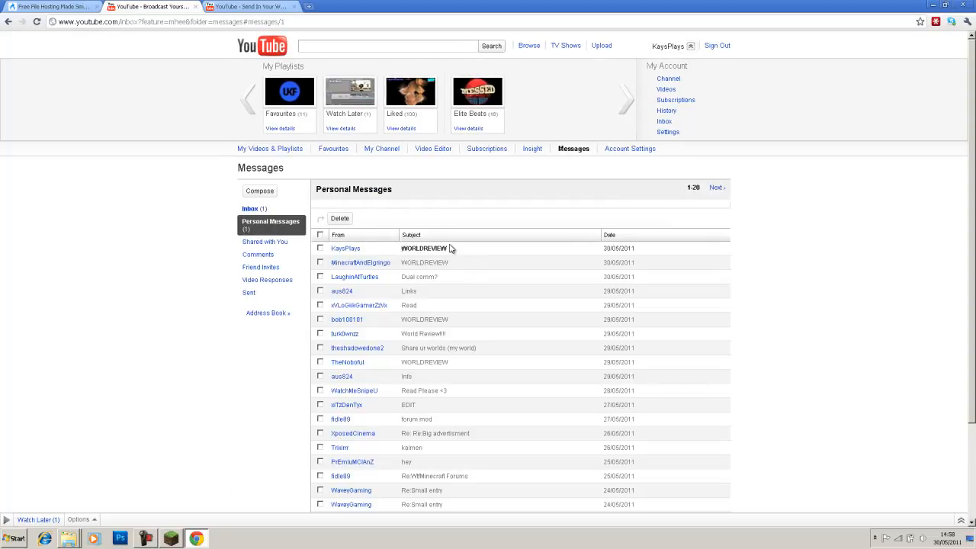
Expand the received WORLDREVIEW message showing 5.04MB, the MediaFire link and Yes/No.
left_click(424, 247)
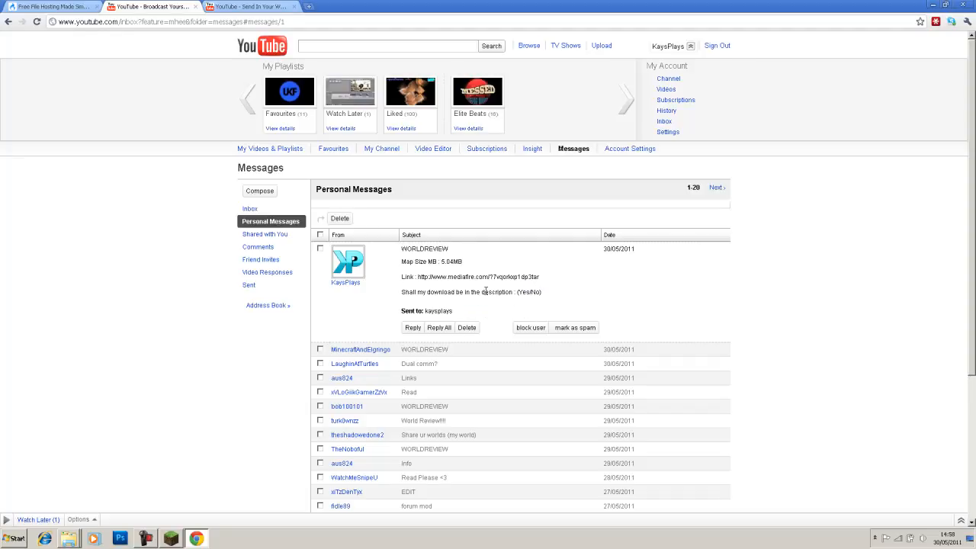
mouse_move(410, 393)
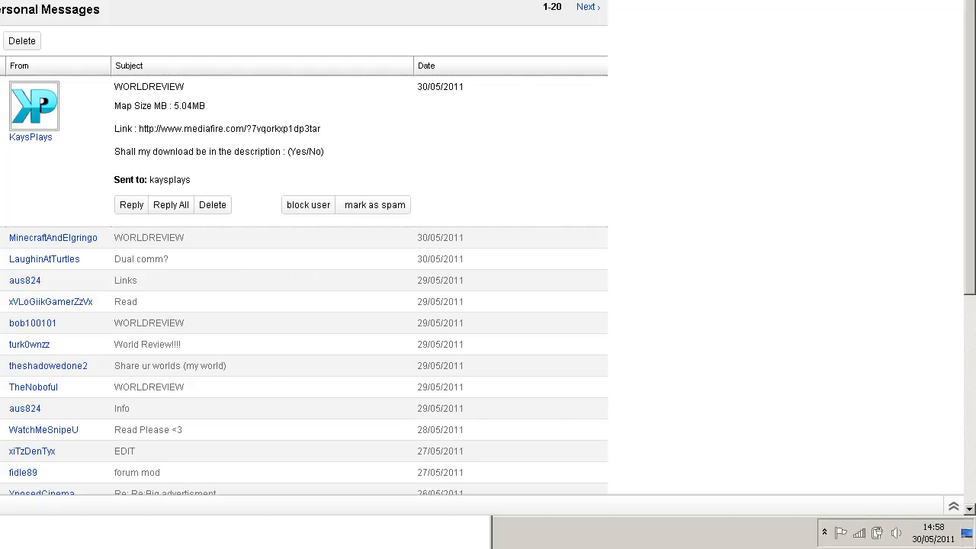
mouse_move(937, 472)
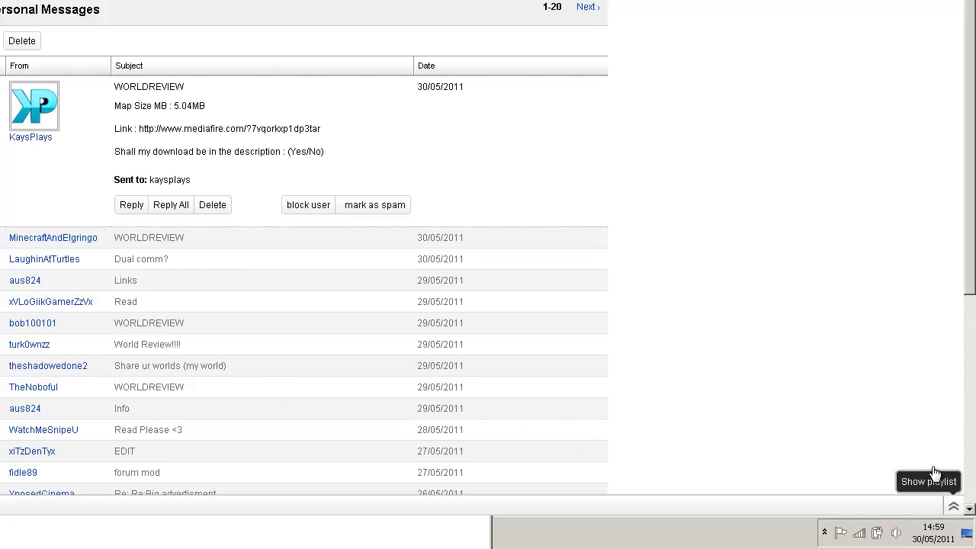